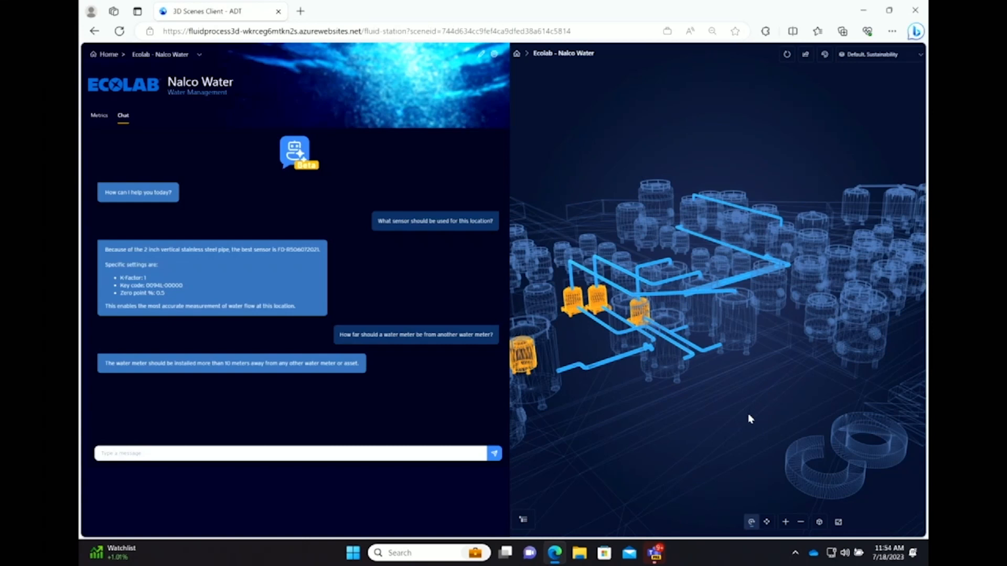
pyautogui.moveTo(297, 125)
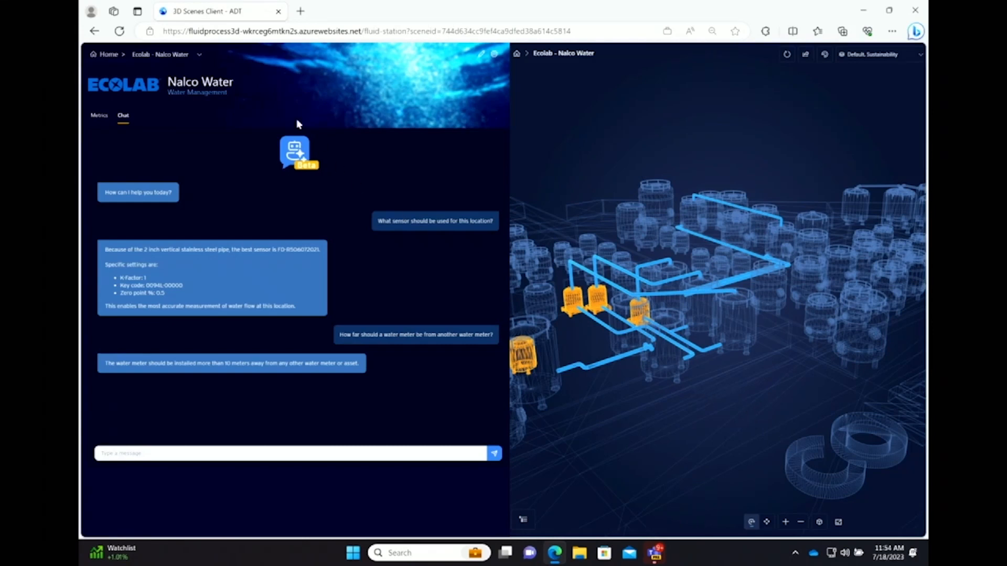
# - Show the Nalco Water site's Metrics view with consumption, energy and savings totals and charts
pyautogui.click(99, 116)
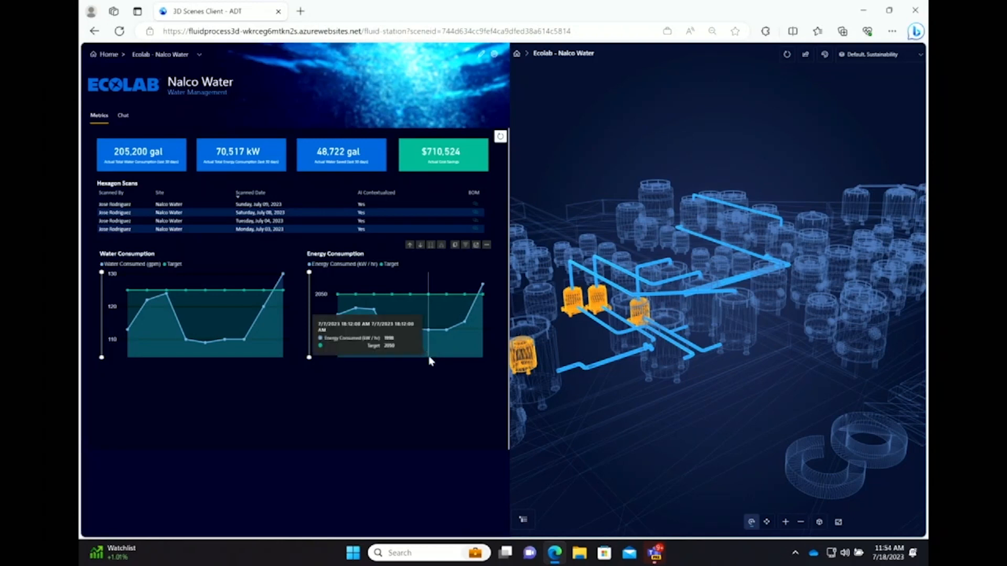
pyautogui.moveTo(557, 391)
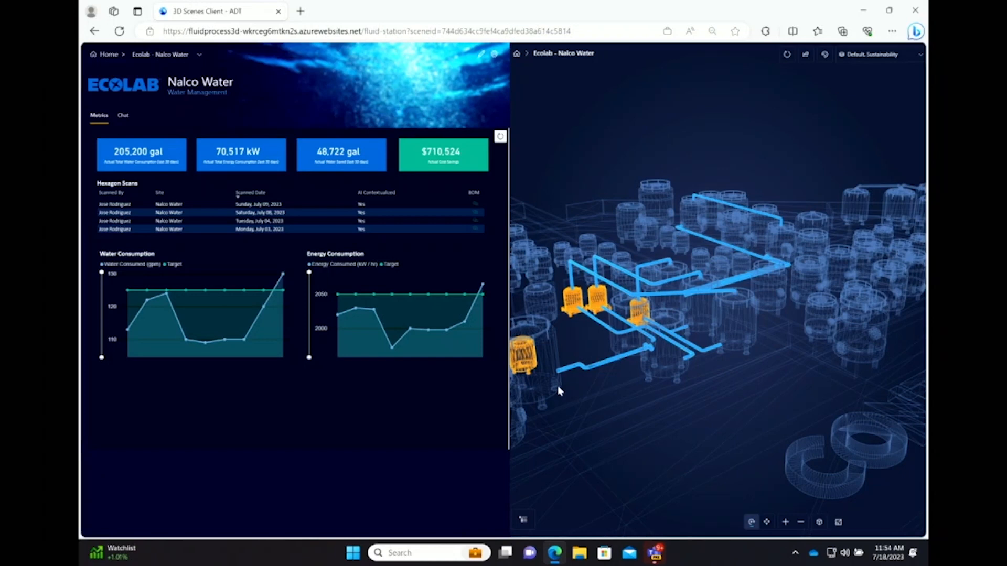
pyautogui.moveTo(563, 415)
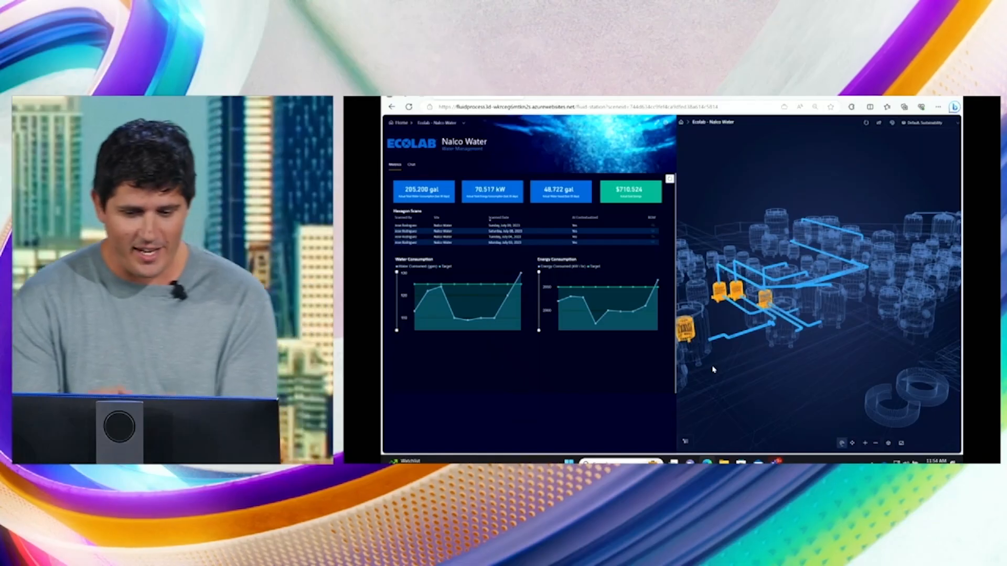
# - Enable the TankLevels layer so StorageTanks2 shows a red high-consumption marker
pyautogui.click(925, 123)
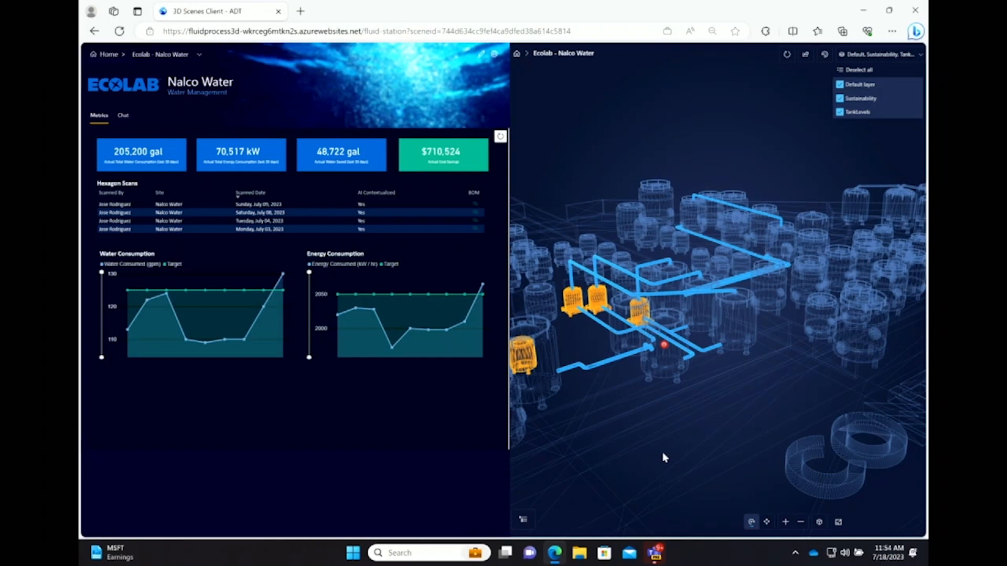
pyautogui.moveTo(665, 347)
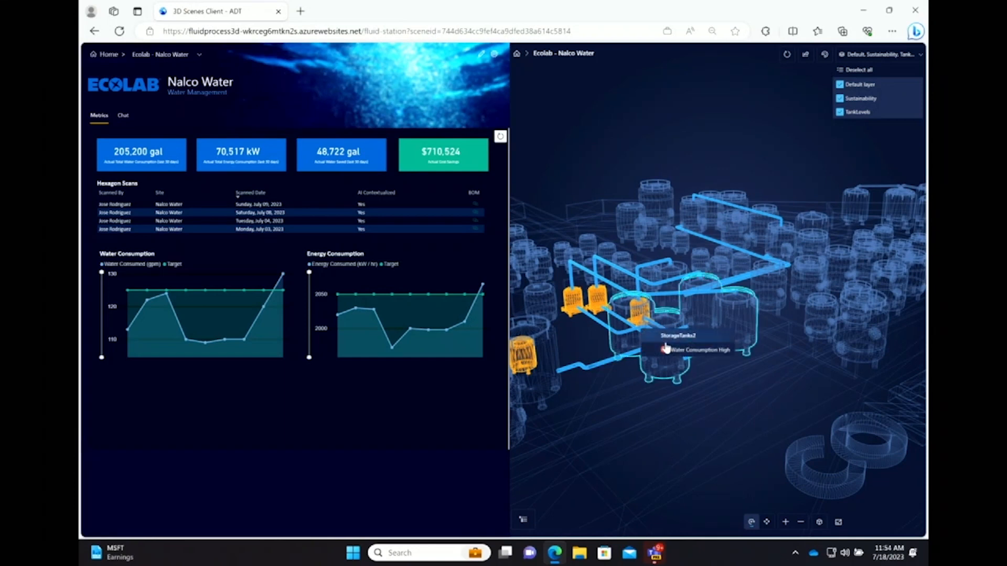
# - Inspect StorageTanks2's high water consumption alert at 130 gpm and 2,065 energy, then move to Teams
pyautogui.click(672, 351)
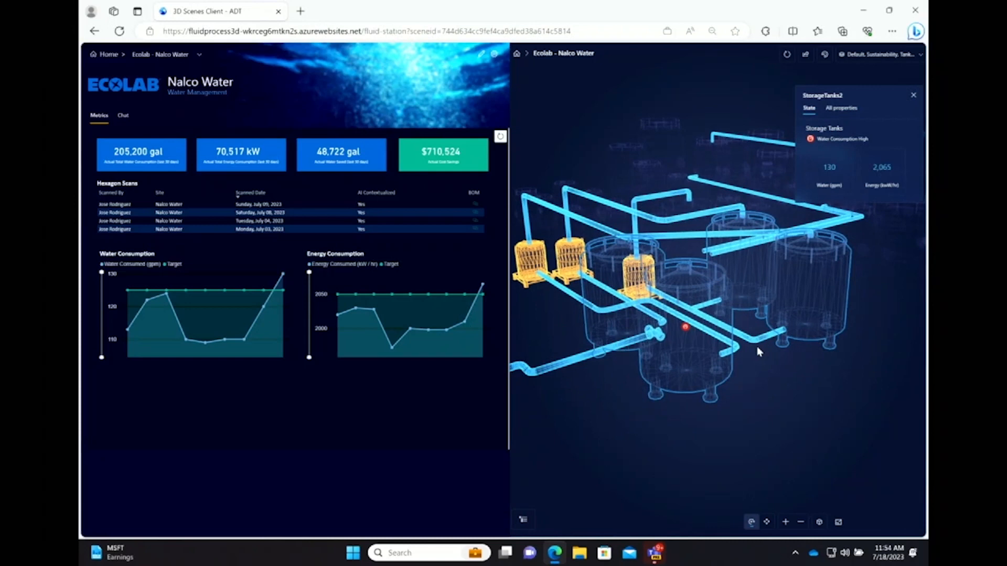
pyautogui.moveTo(743, 390)
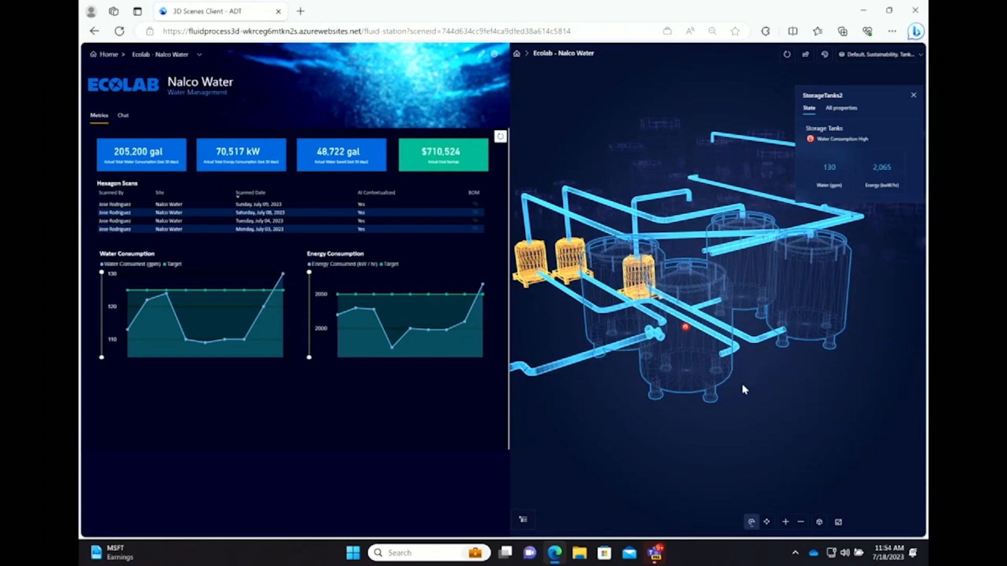
pyautogui.moveTo(738, 408)
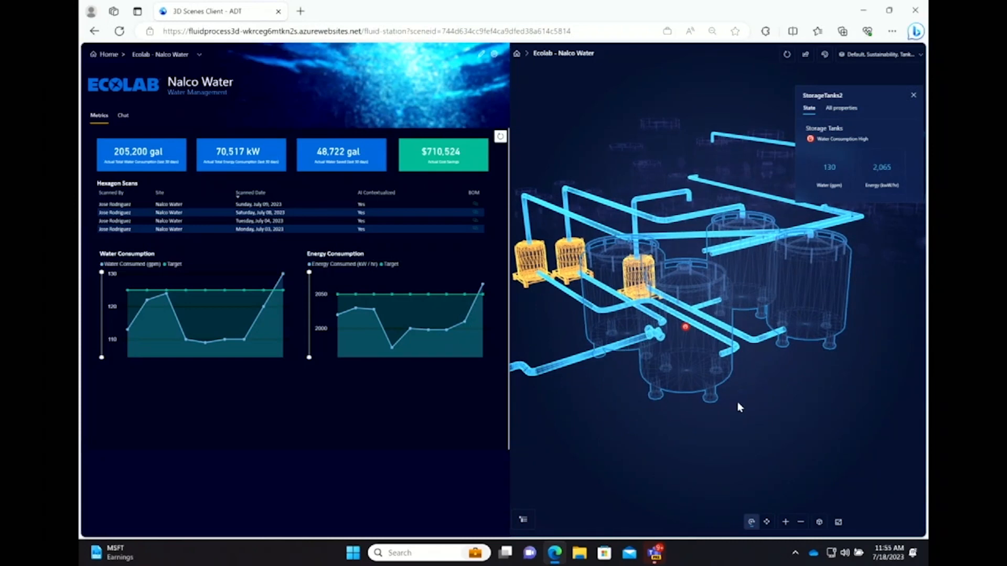
pyautogui.click(654, 552)
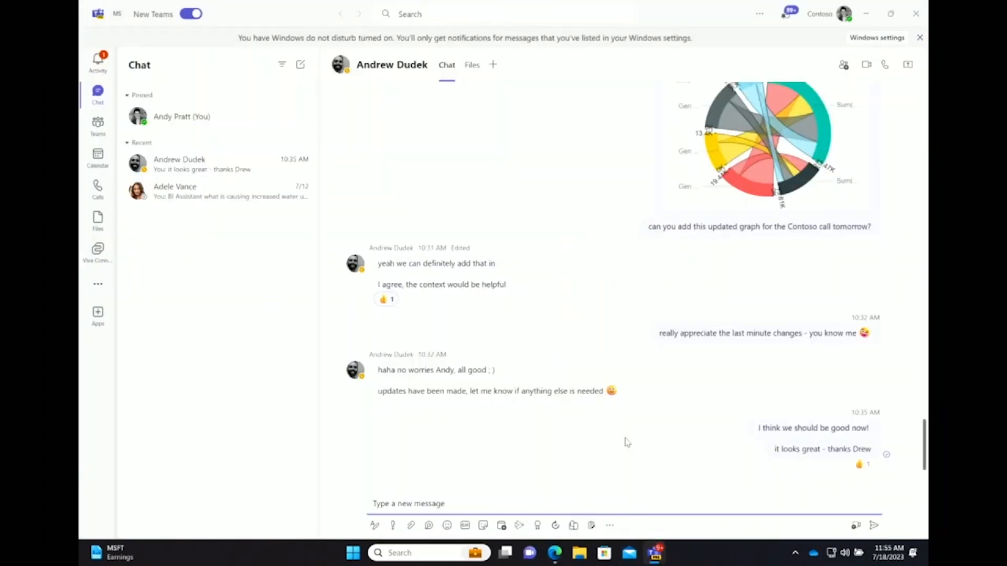
pyautogui.click(408, 503)
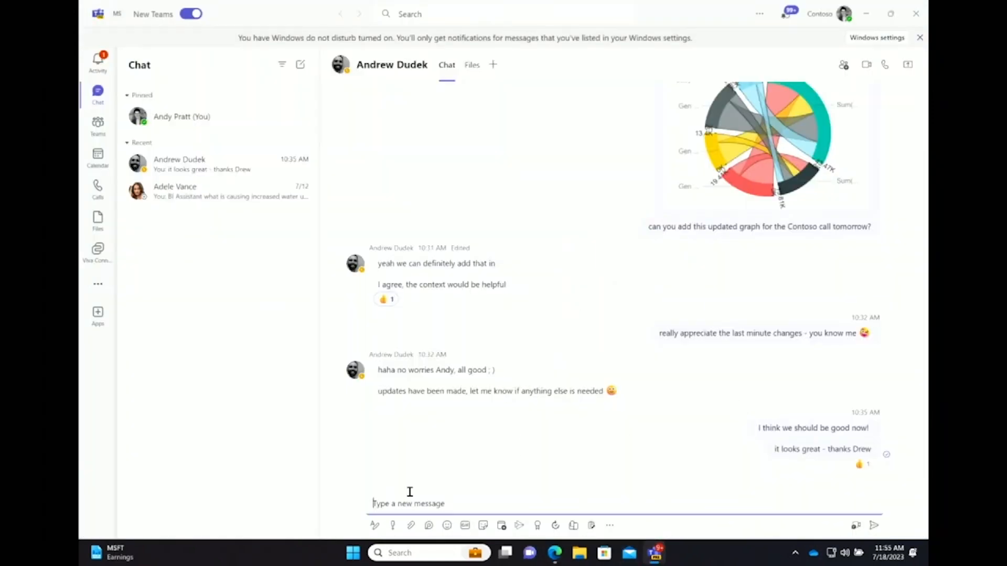
pyautogui.write('@b')
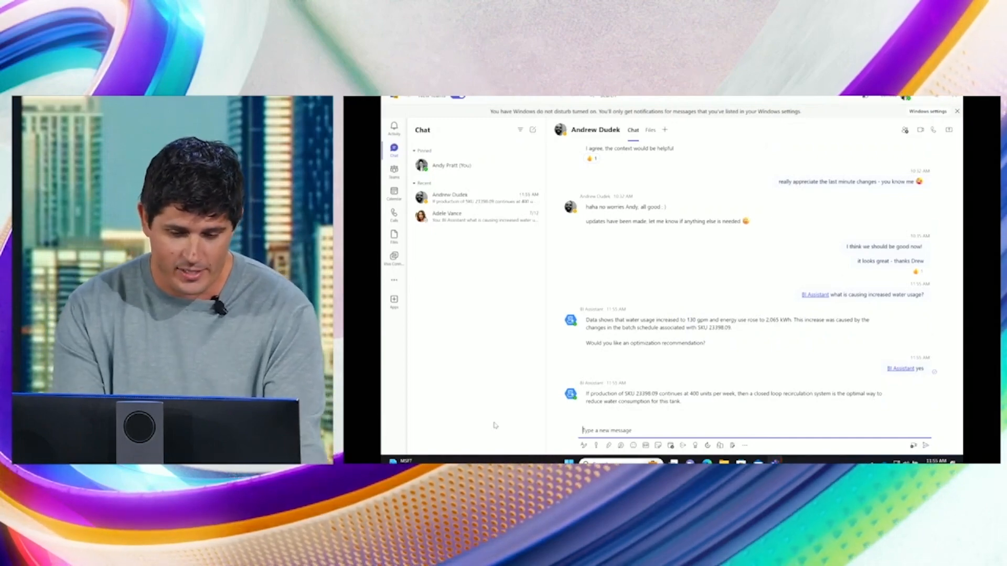
pyautogui.click(890, 14)
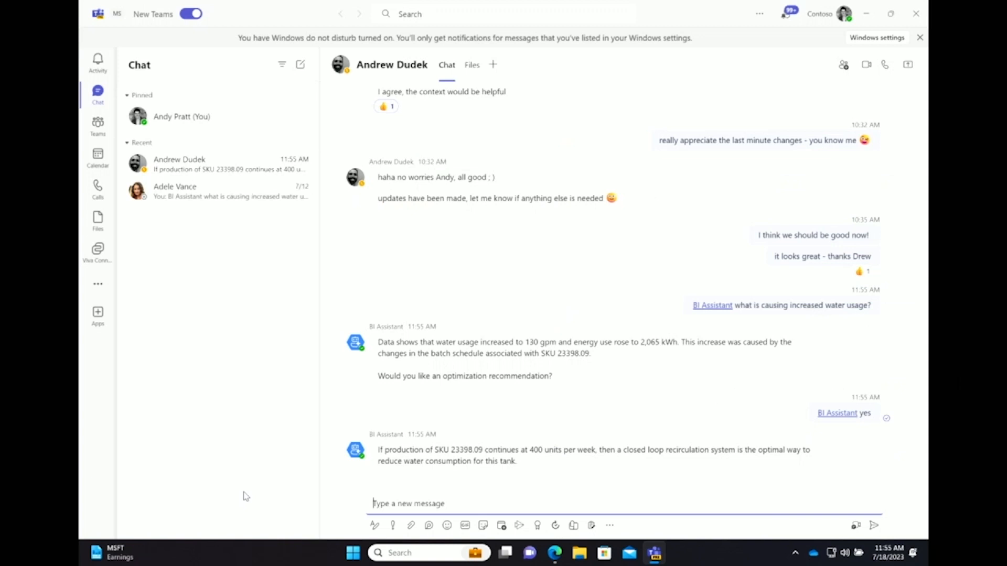